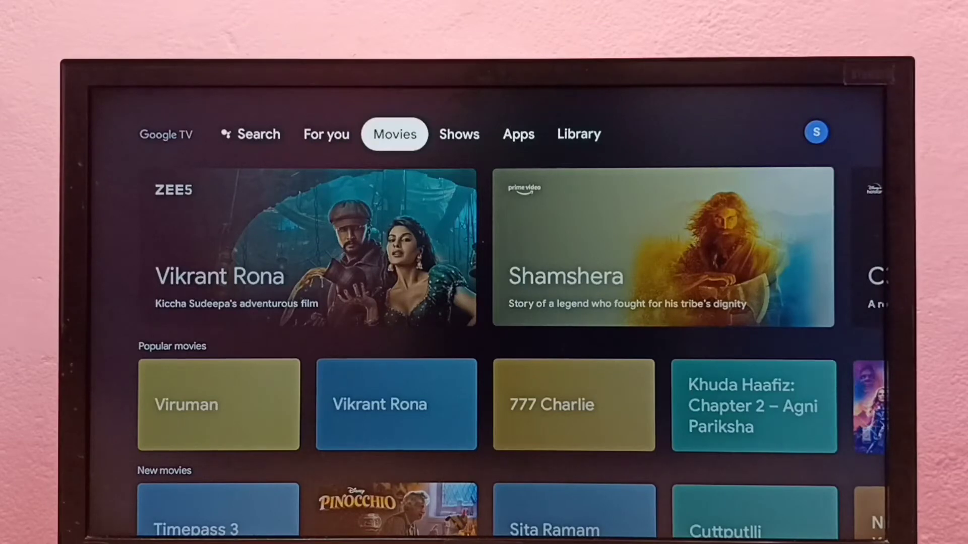
Switch to the Library page and bring up the account panel from the profile avatar.
left_click(578, 134)
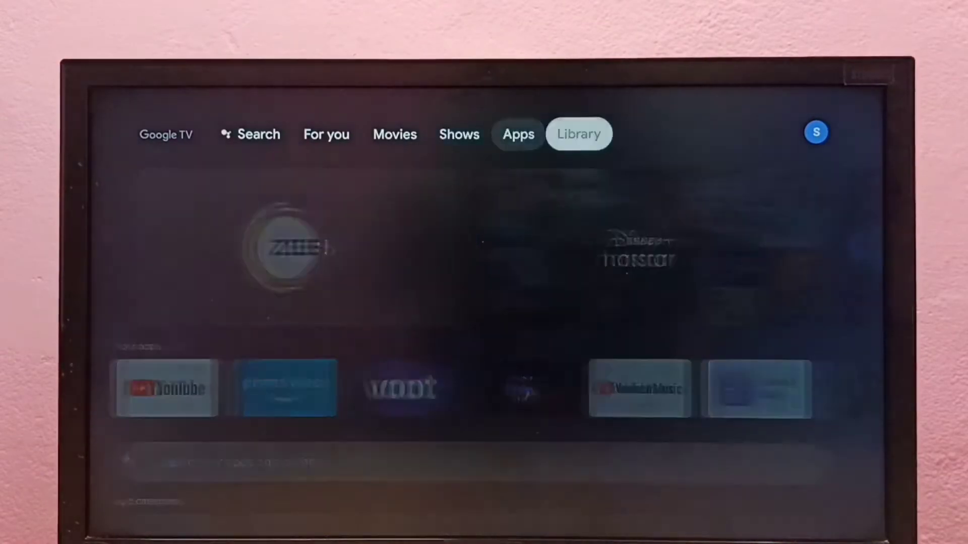
left_click(578, 134)
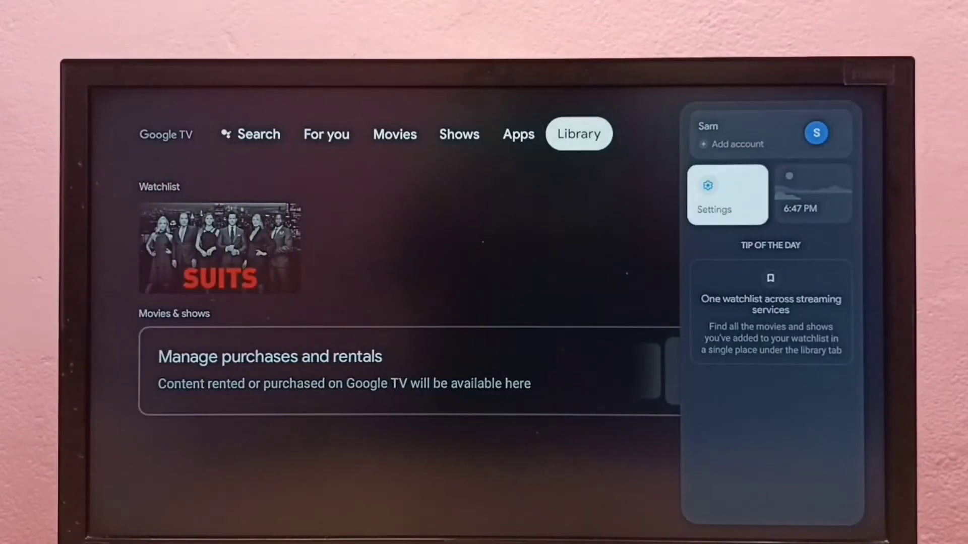
Go into Settings, Accounts & sign-in, and the signed-in Google TV account's settings.
left_click(726, 194)
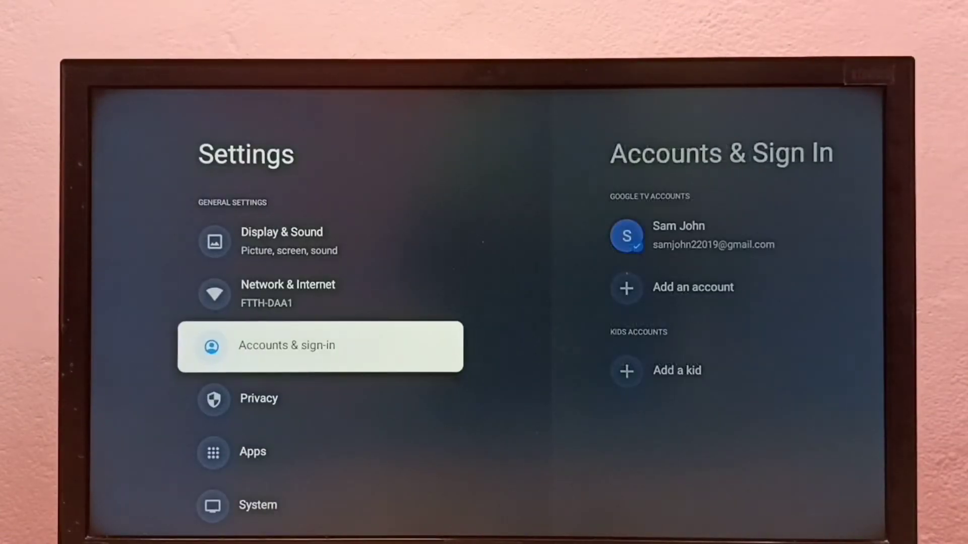
left_click(285, 345)
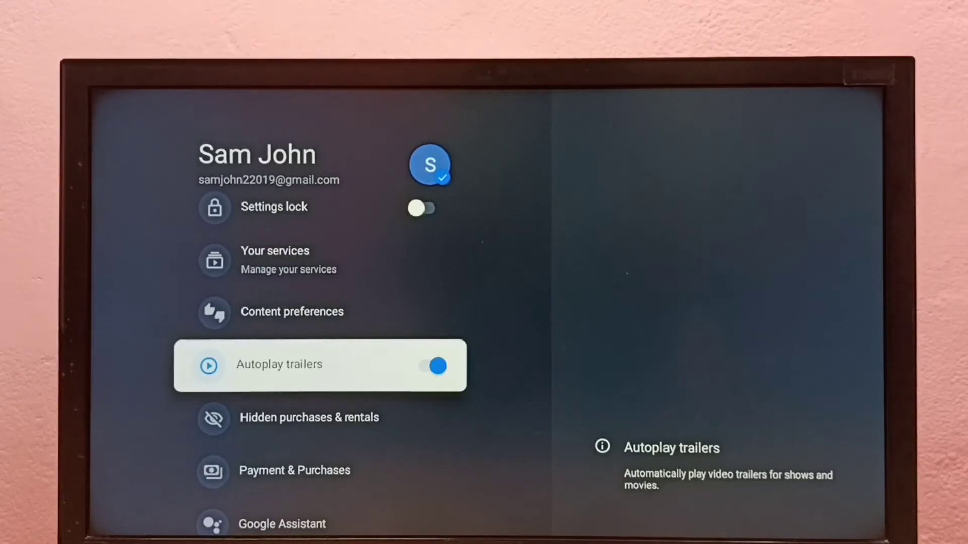
left_click(432, 365)
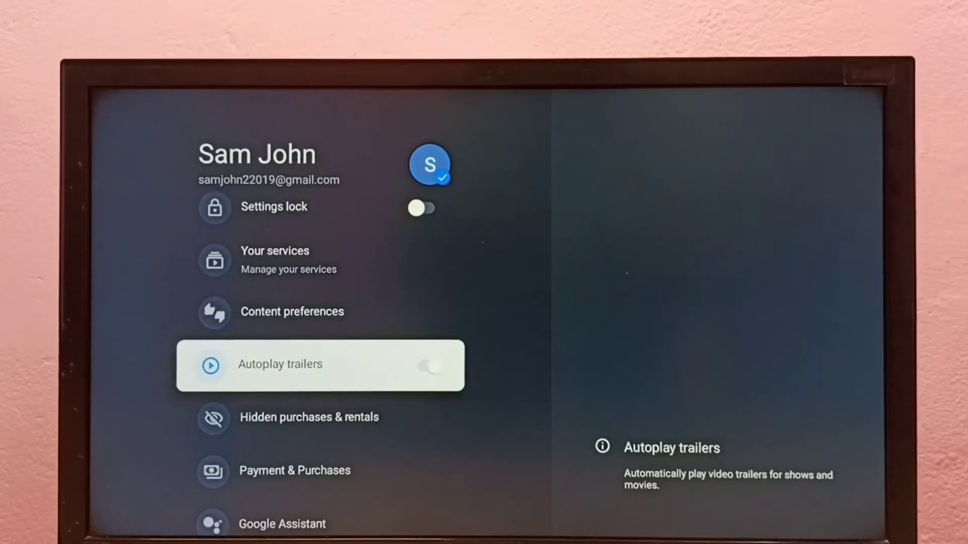
left_click(431, 365)
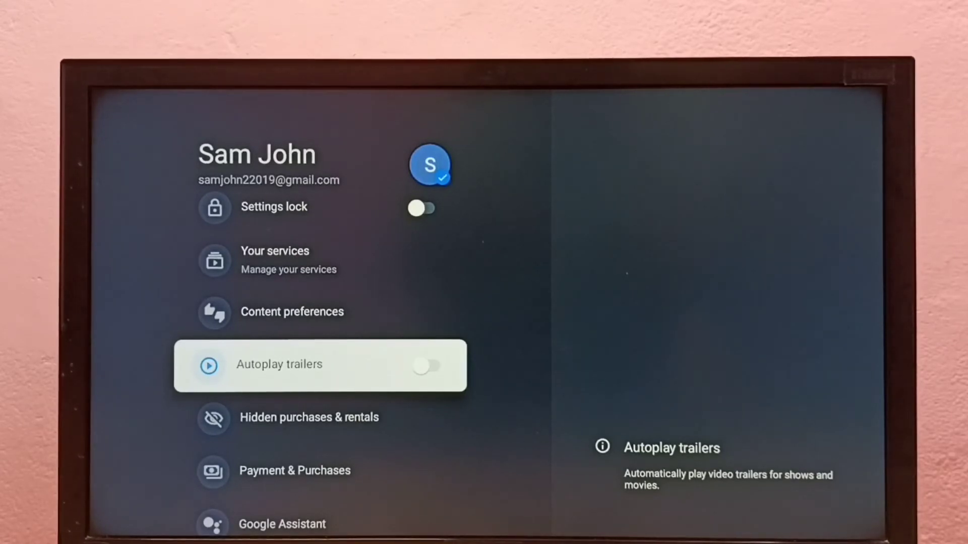
left_click(426, 365)
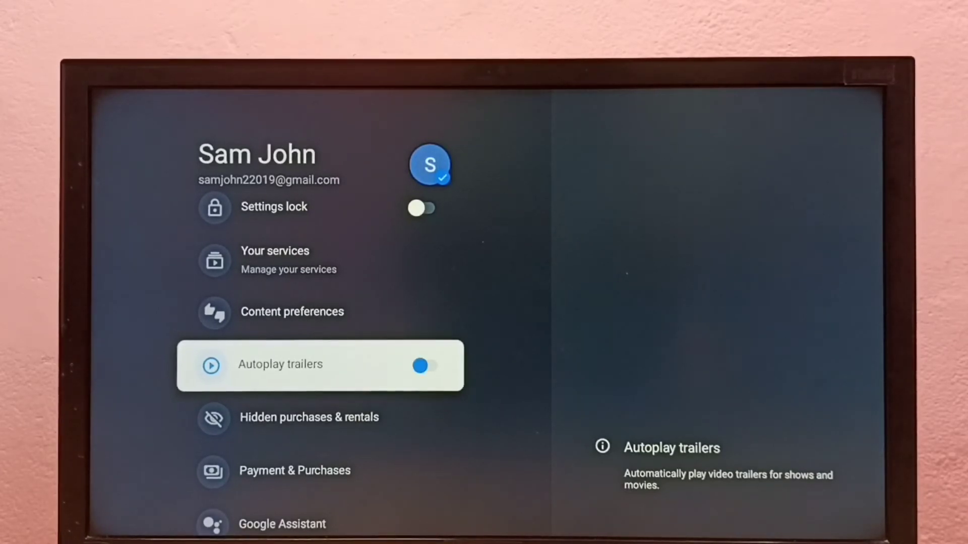
left_click(428, 365)
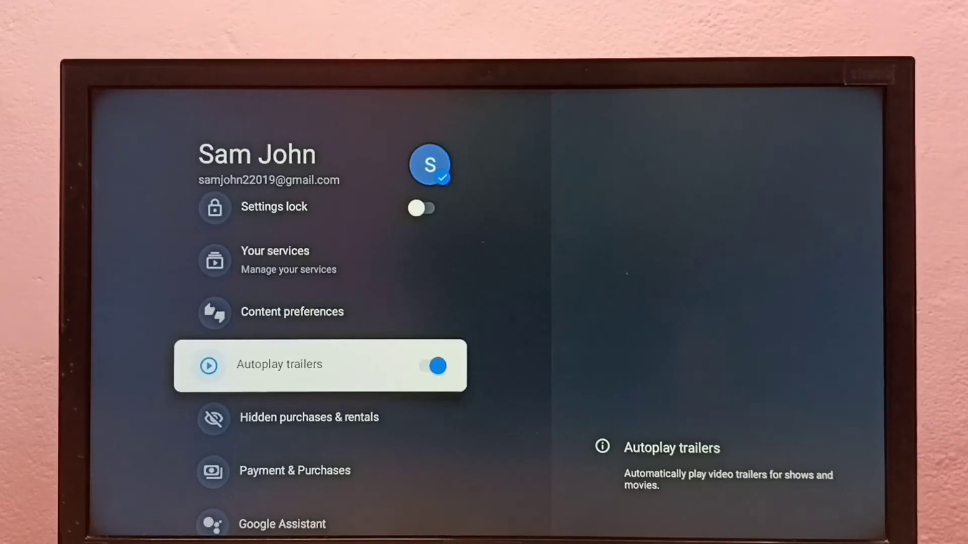